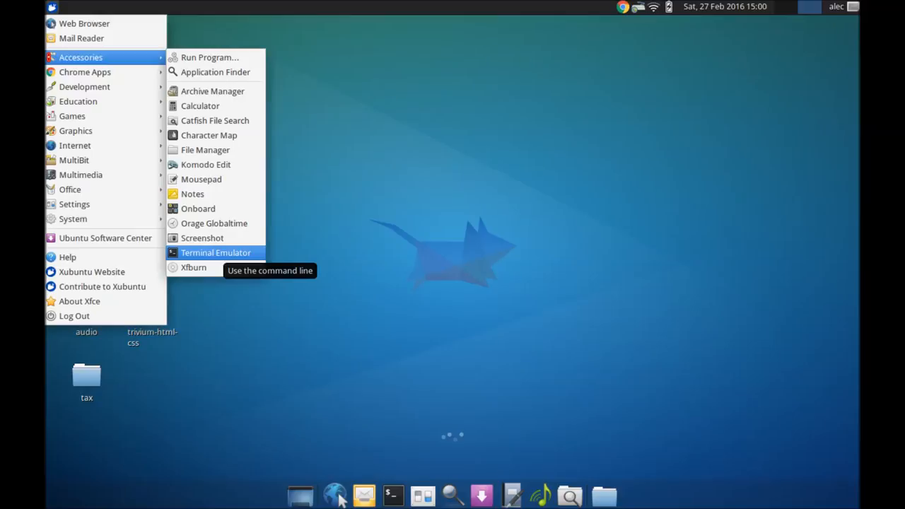
Launch a terminal twice and enter the nonsense command asdfjkl; to get command not found
left_click(215, 252)
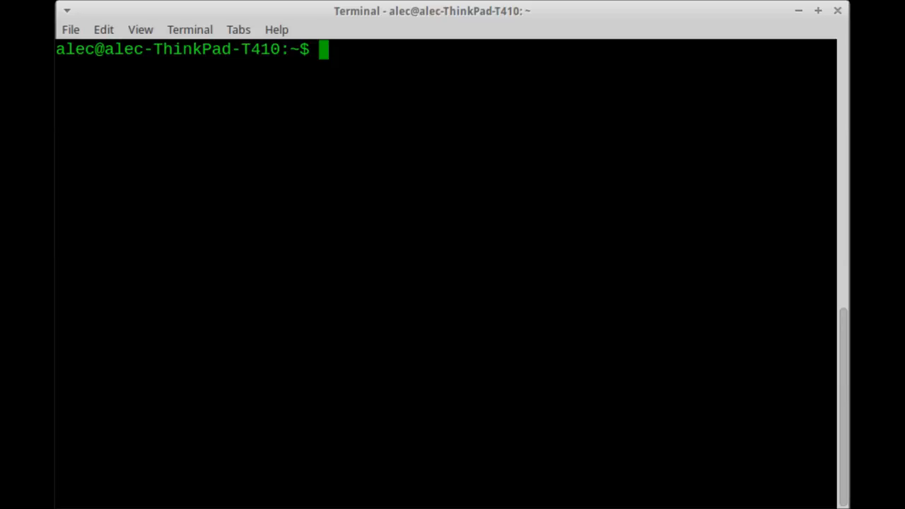
type("asdfjkl;")
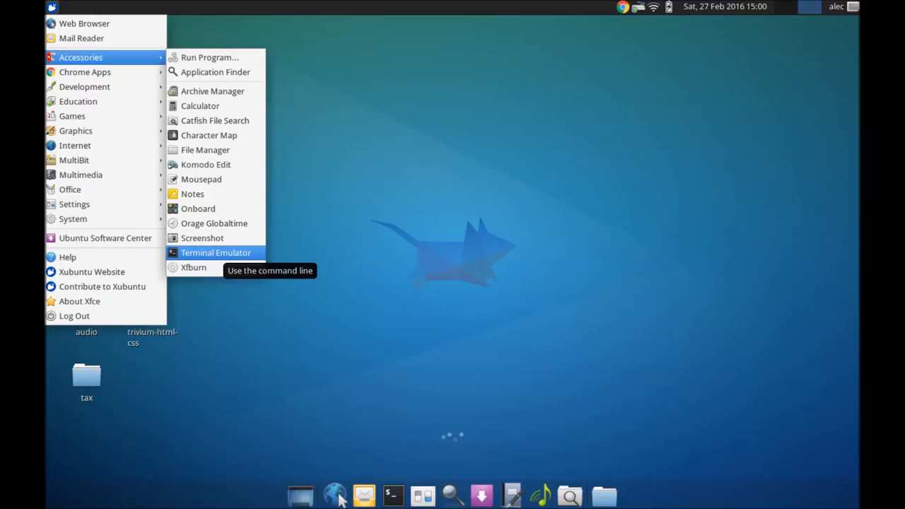
left_click(215, 251)
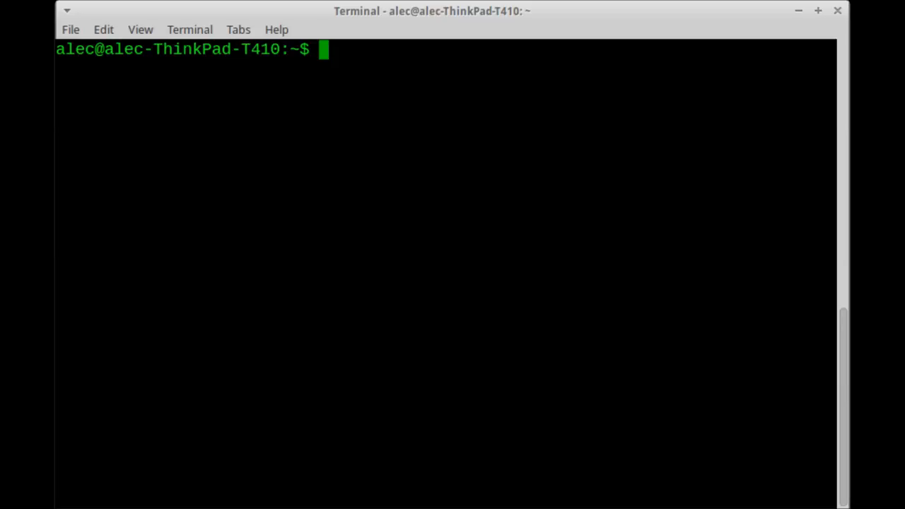
type("asdfjkl;")
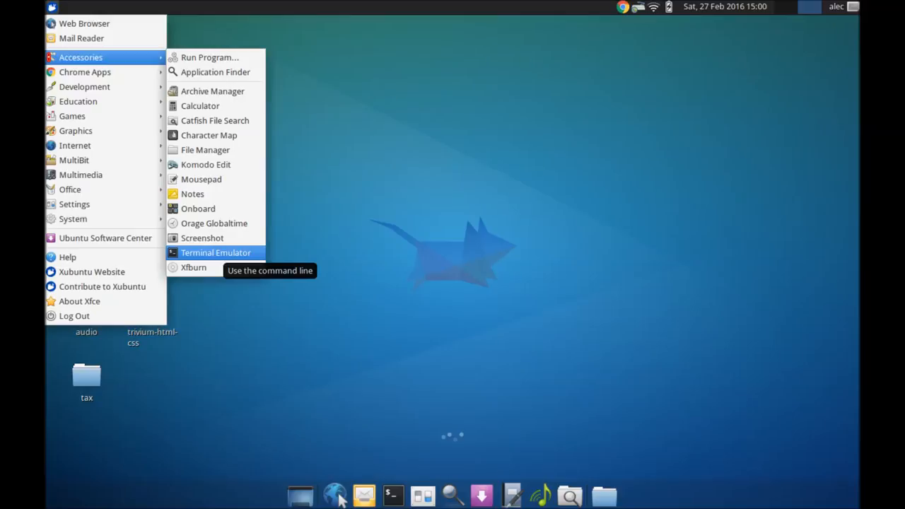
In a new terminal run asdfjkl;, then date and cal to show the current date and month
left_click(215, 252)
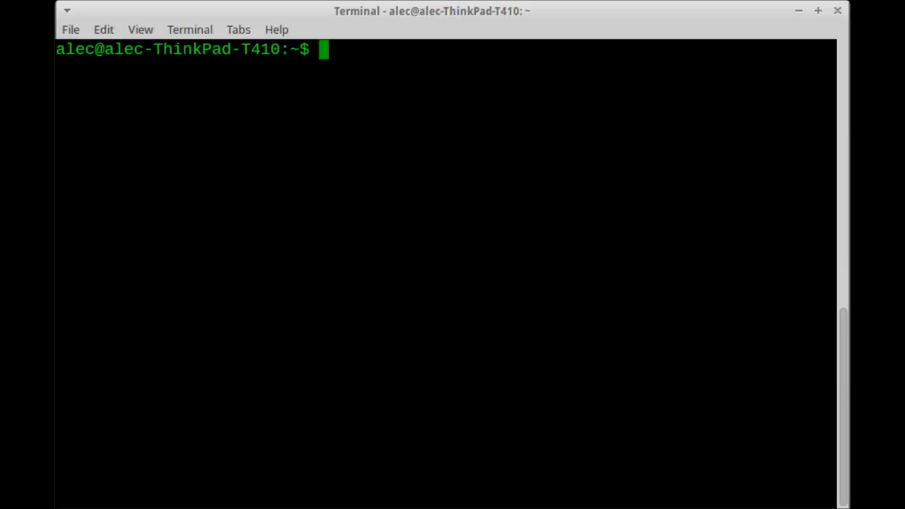
type("asdfjkl;")
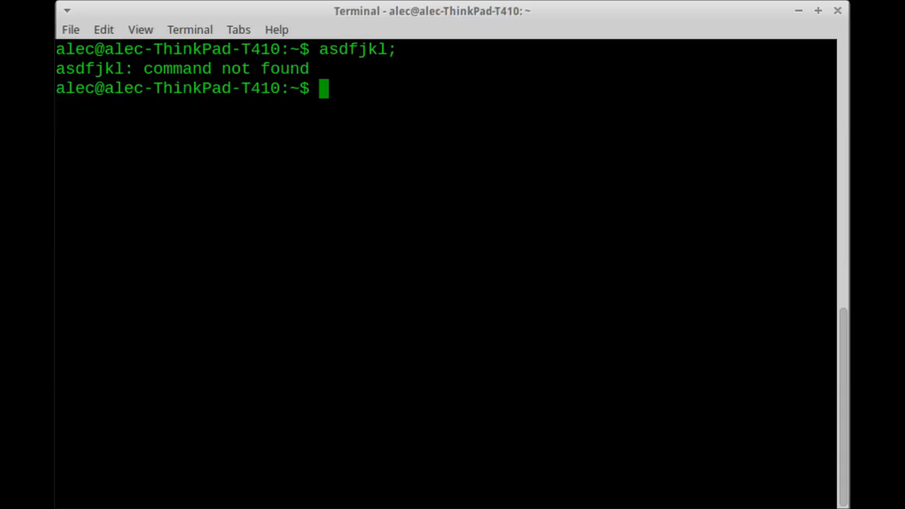
type("date")
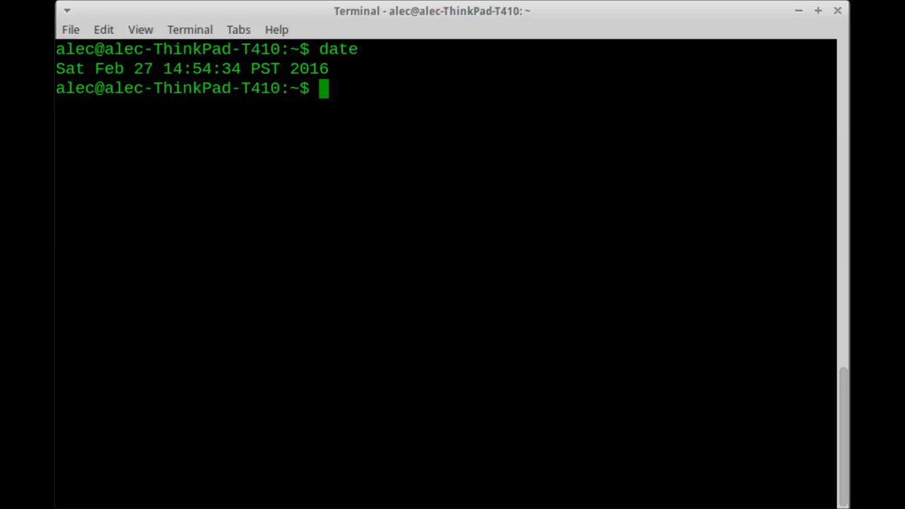
type("cal")
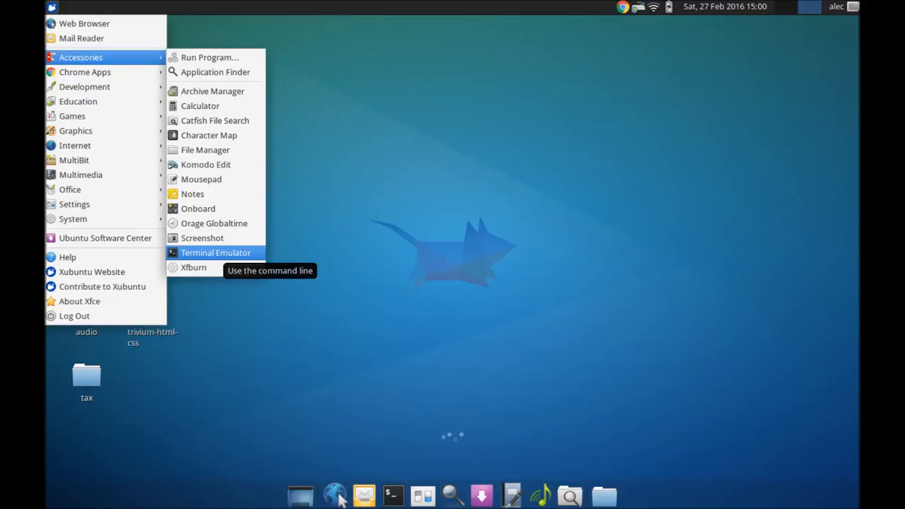
In another terminal run asdfjkl;, cal for the calendar and df for disk usage
left_click(215, 251)
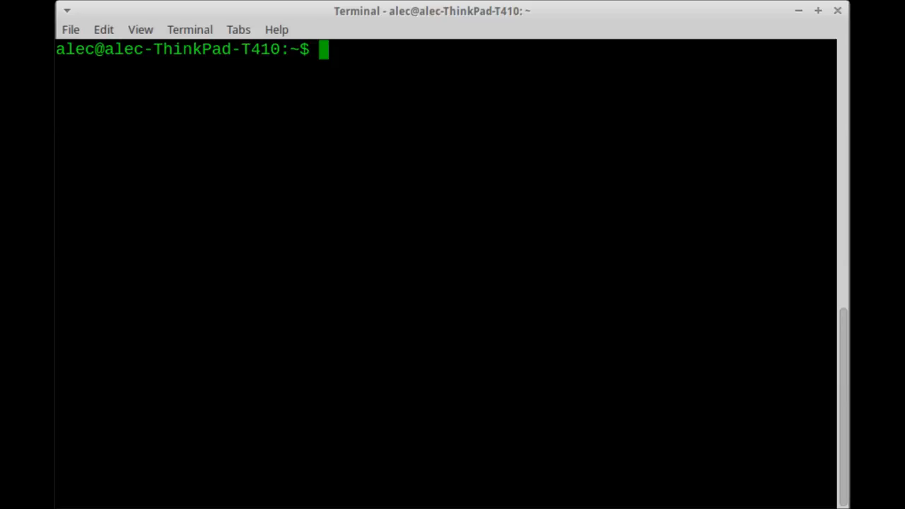
type("asdfjkl;")
type("date")
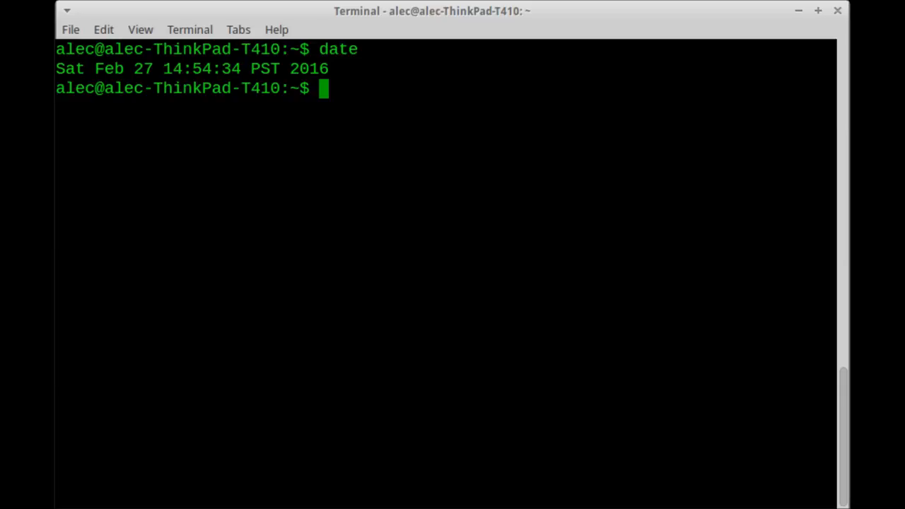
type("cal")
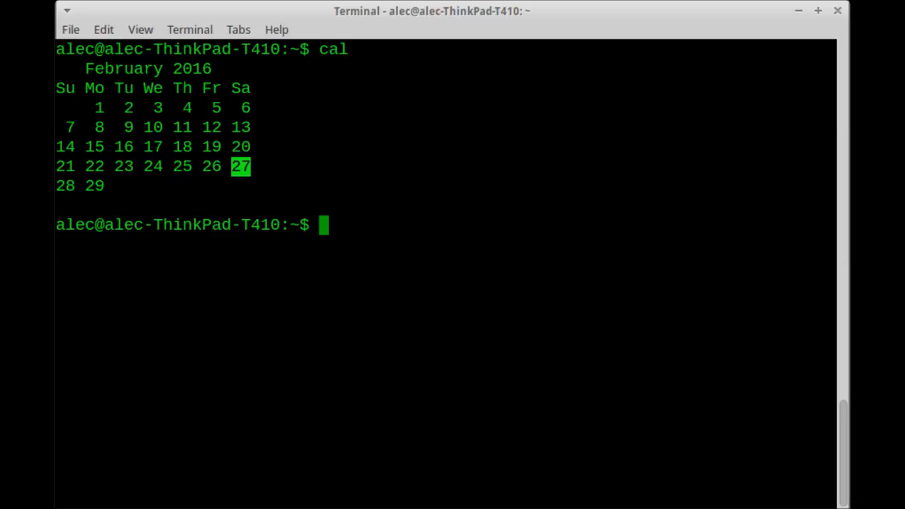
type("df")
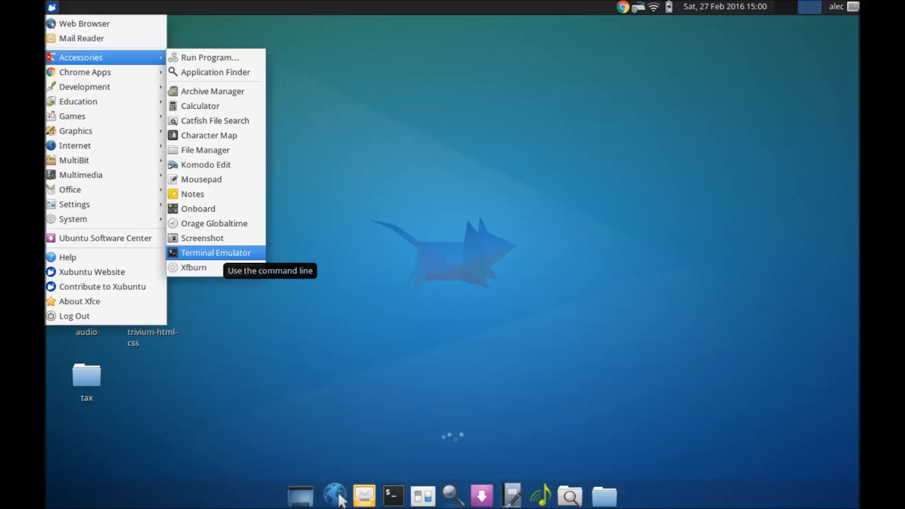
Run asdfjkl;, date, cal and df in a terminal, then start a fresh one and enter asdfjkl; again
left_click(215, 252)
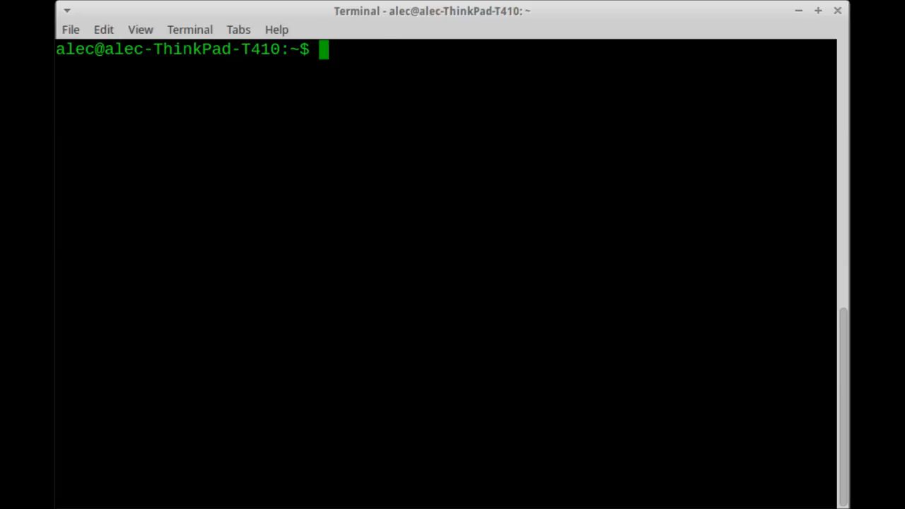
type("asdfjkl;")
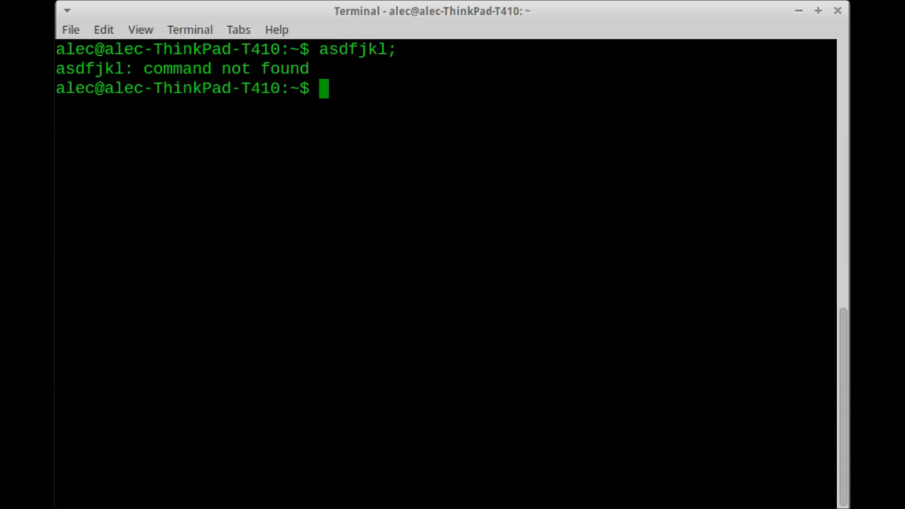
type("date")
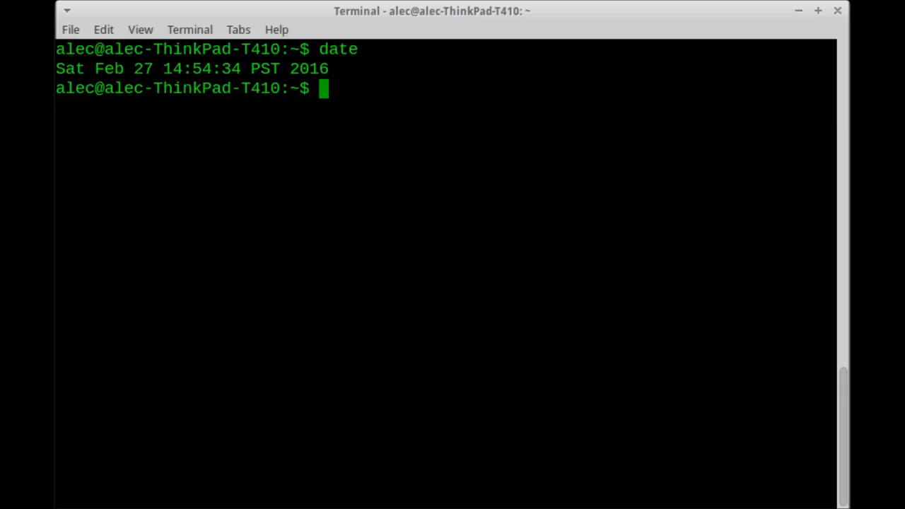
type("cal")
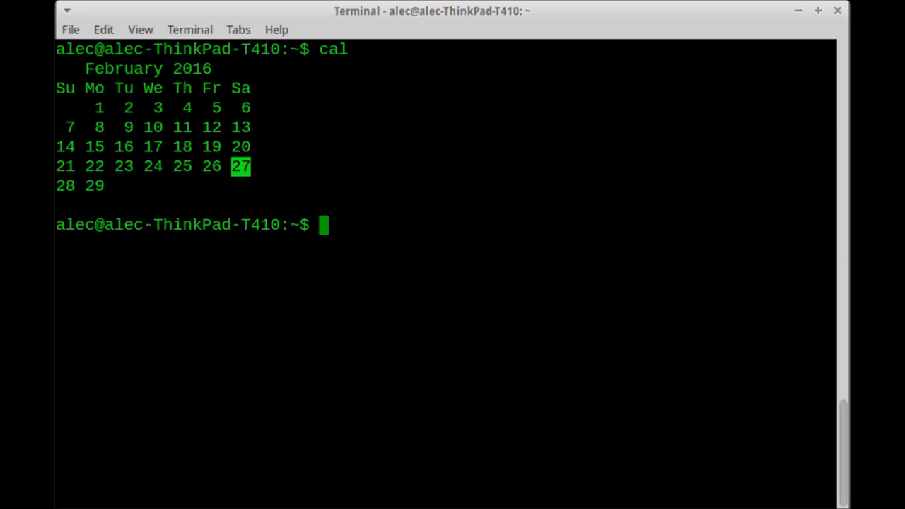
type("df")
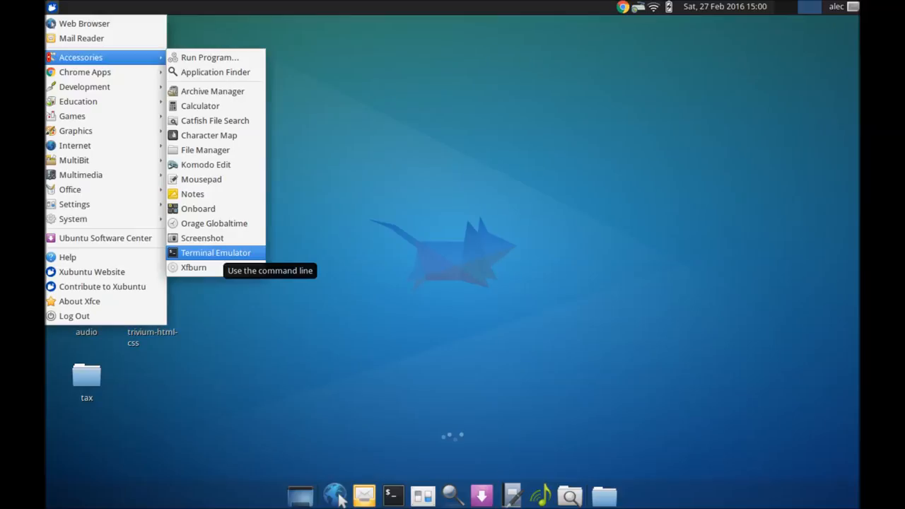
left_click(215, 251)
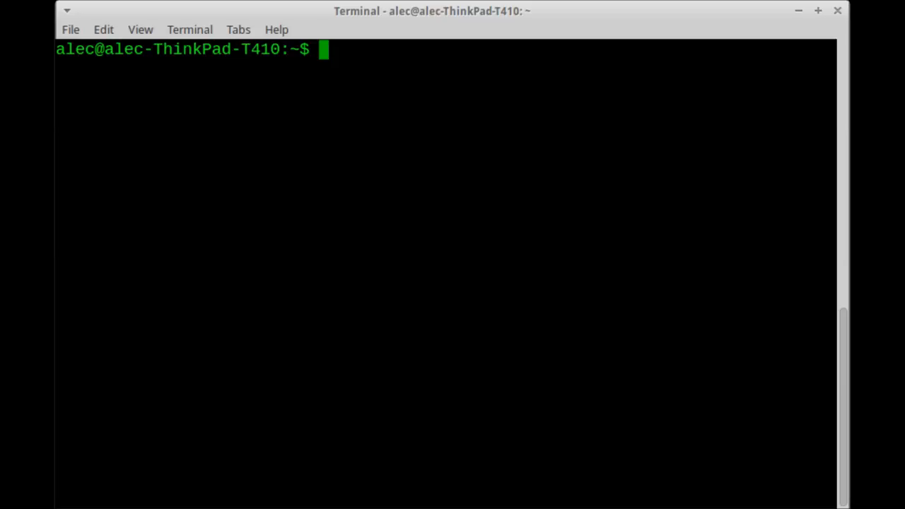
type("asdfjkl;")
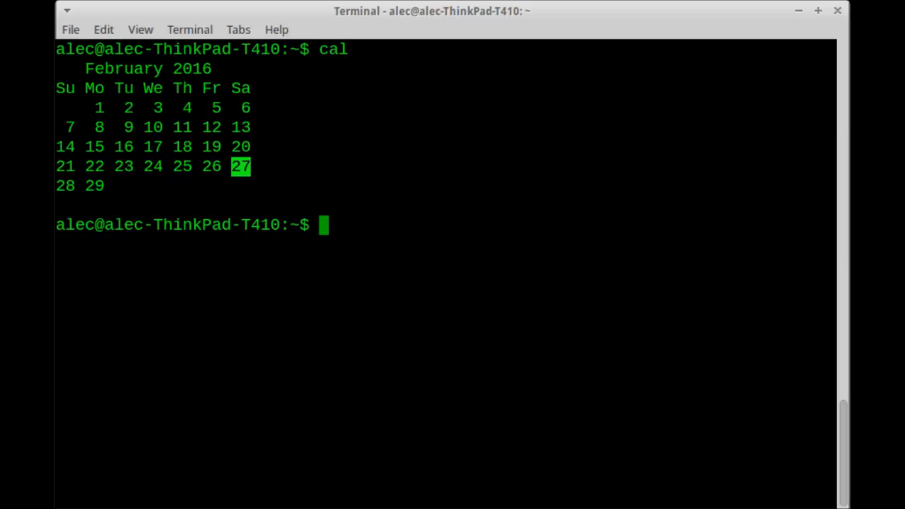
Run df to list filesystem disk usage before leaving the terminal
type("df")
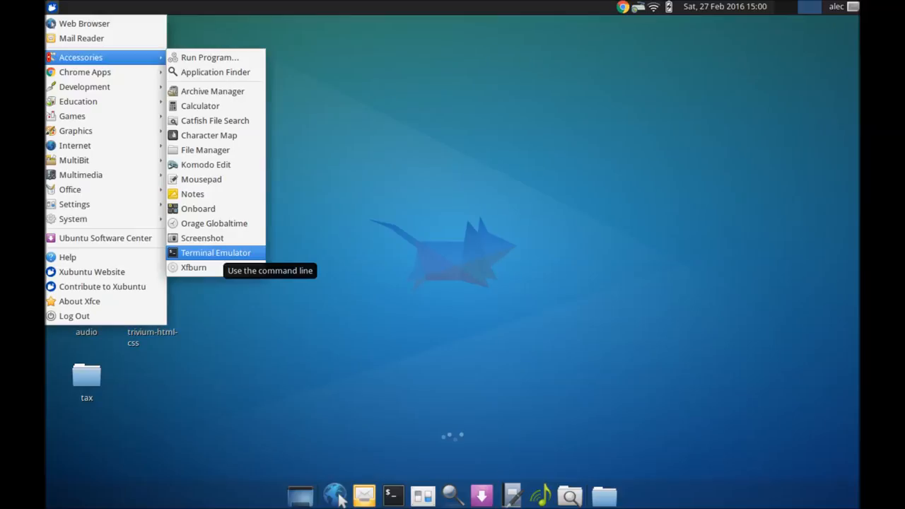
left_click(215, 252)
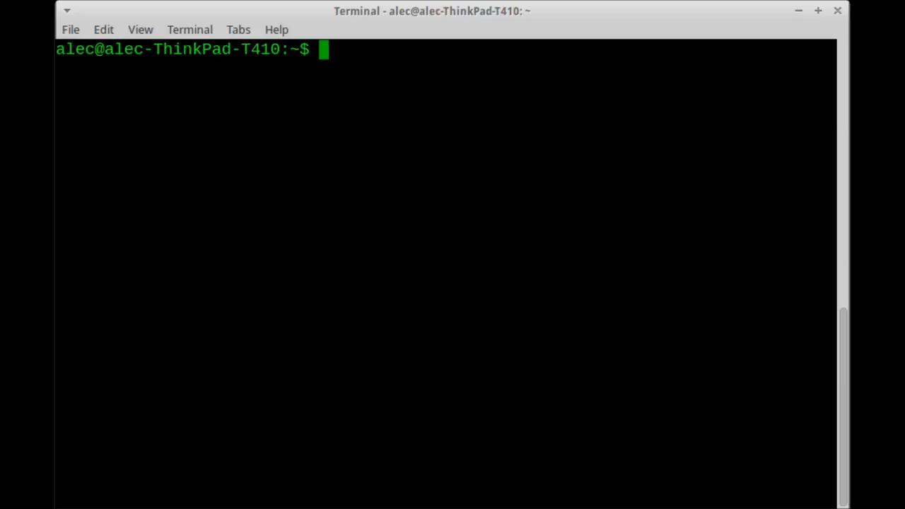
type("asdfjkl;")
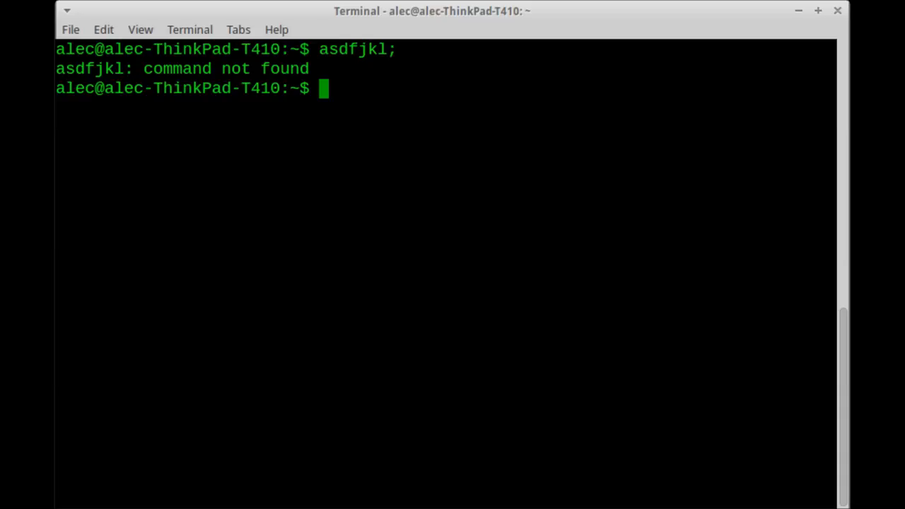
type("date")
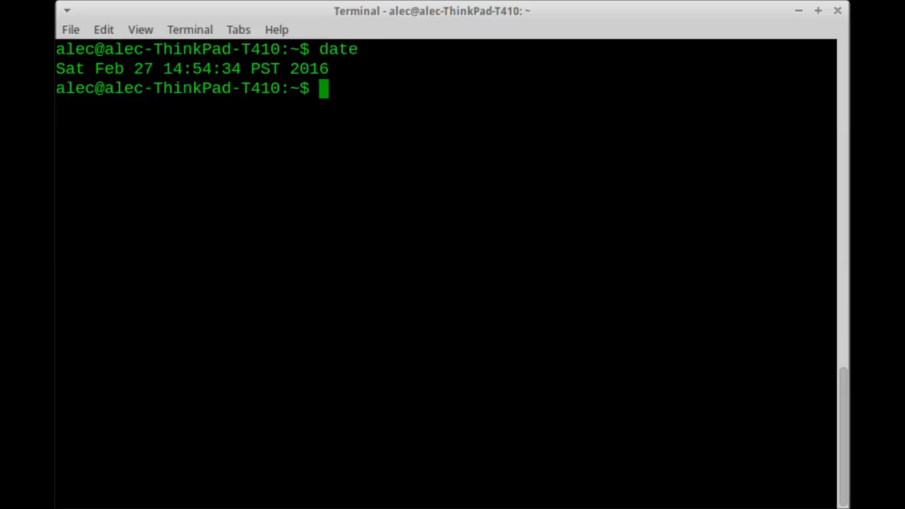
type("cal")
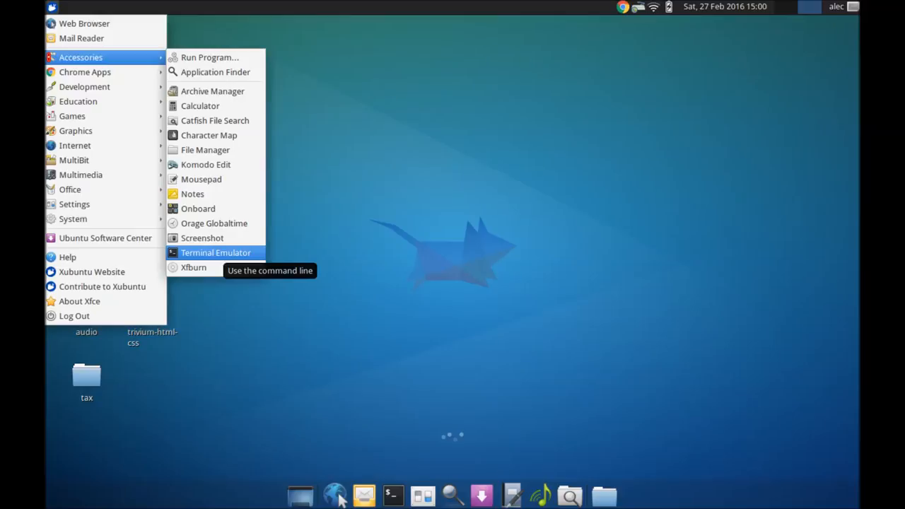
left_click(215, 252)
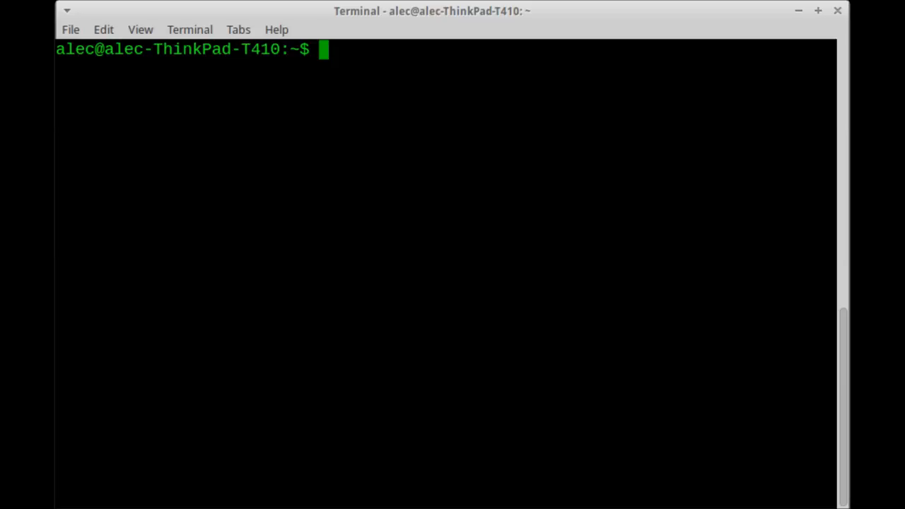
type("asdfjkl;")
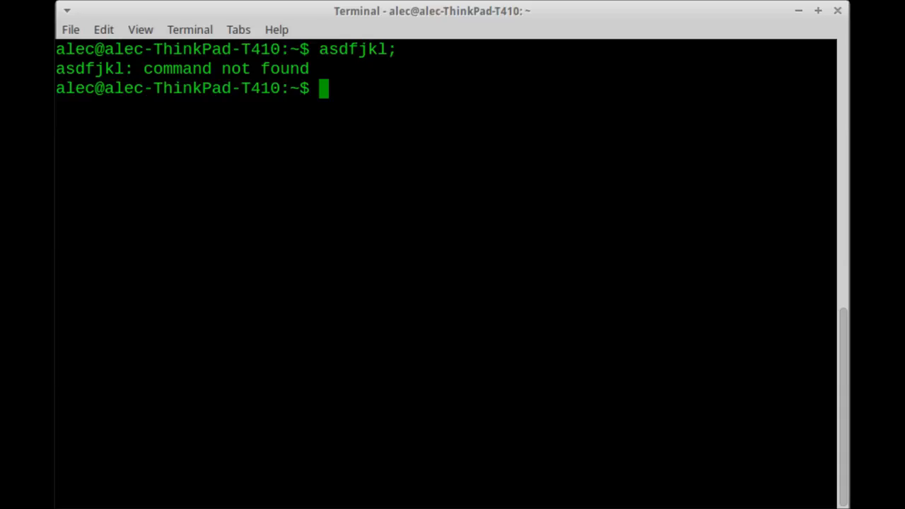
type("date")
type("cal")
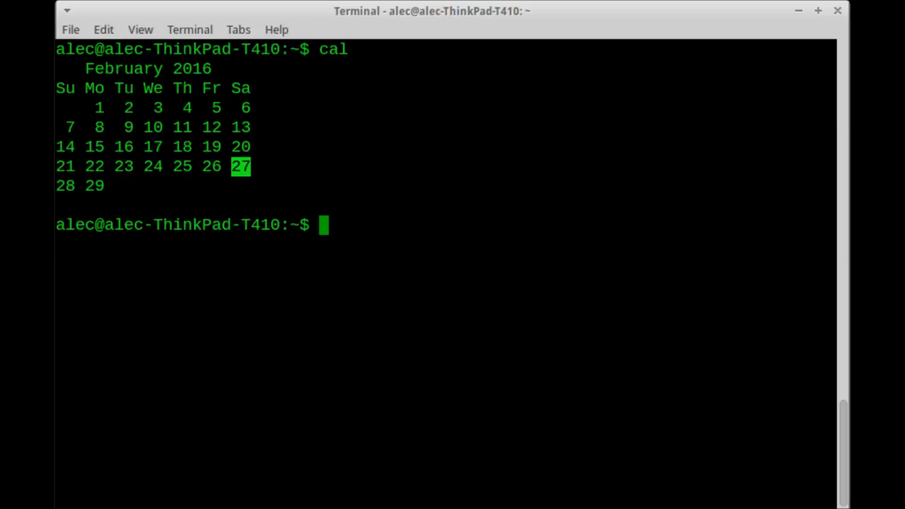
type("df")
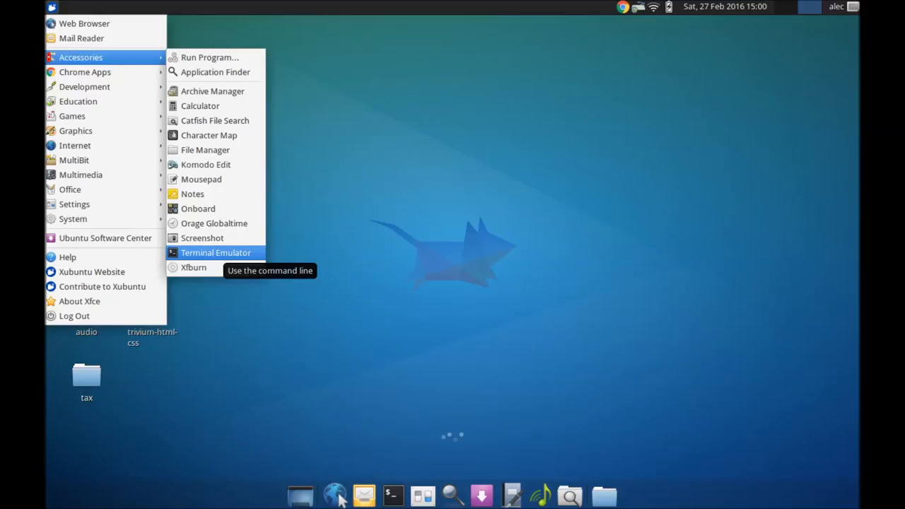
left_click(215, 251)
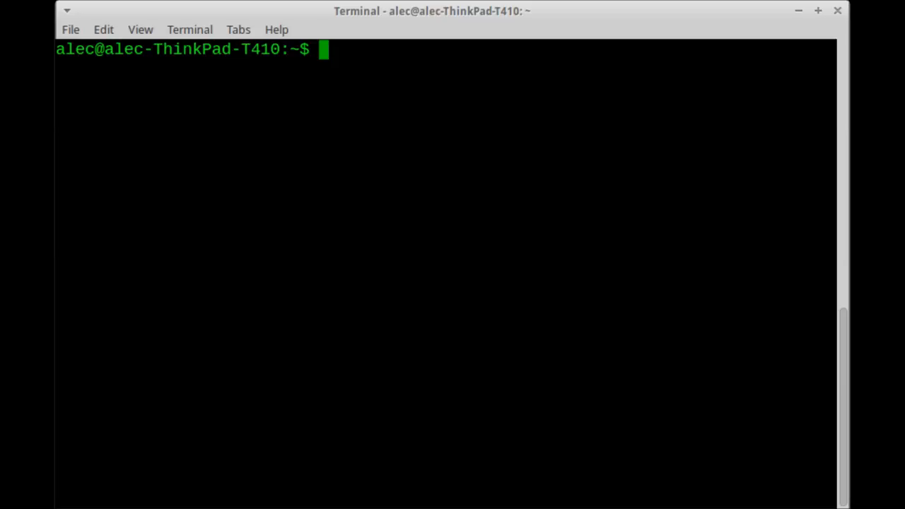
type("asdfjkl;")
type("date")
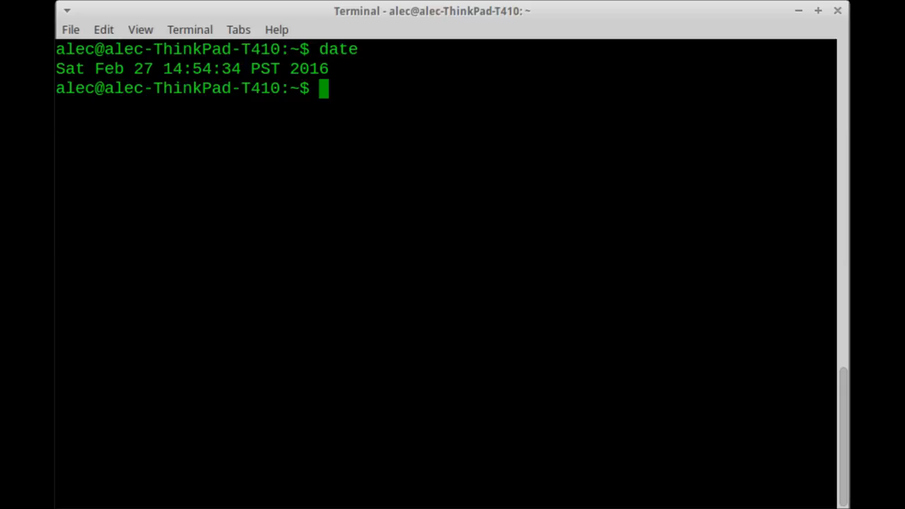
type("cal")
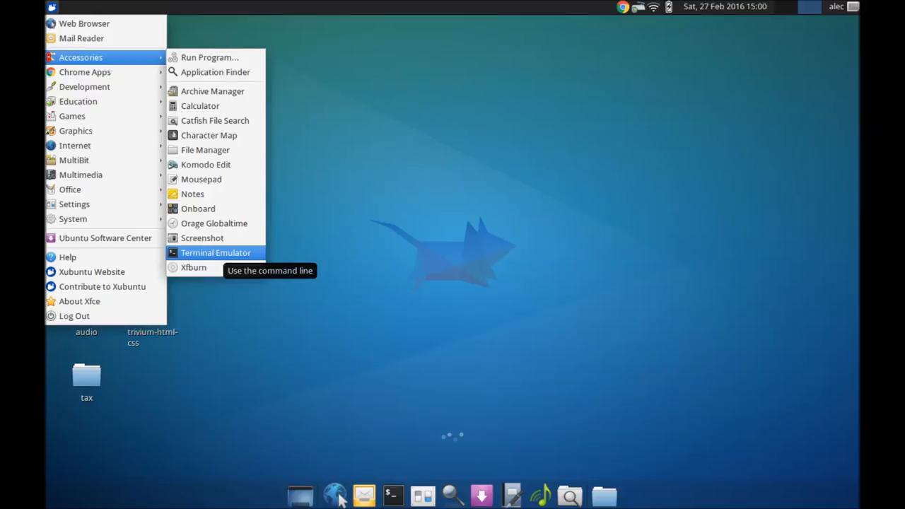
left_click(215, 251)
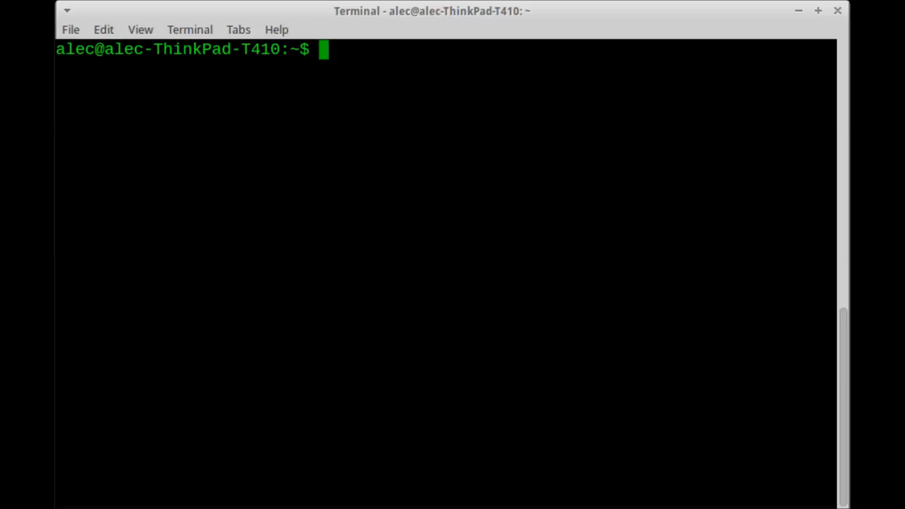
type("asdfjkl;")
type("date")
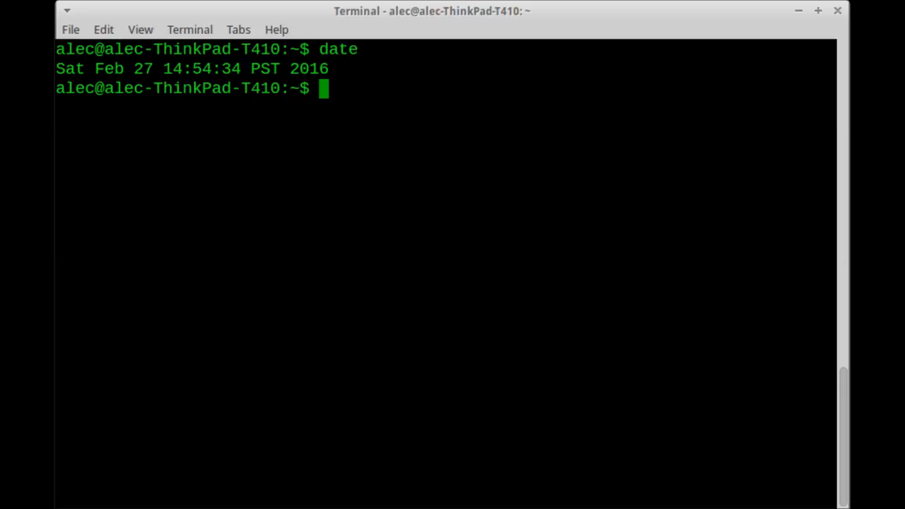
type("cal")
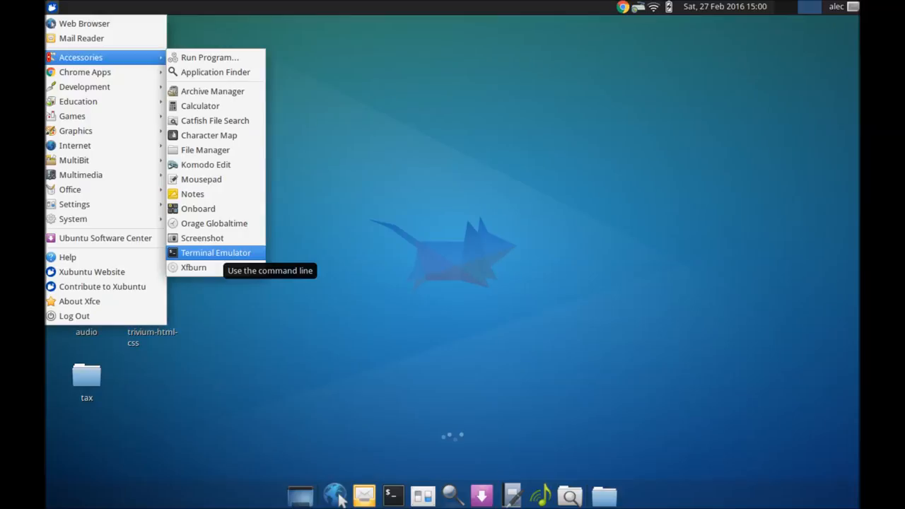
Launch a terminal and enter asdfjkl; to get the error asdfjkl: command not found
left_click(215, 252)
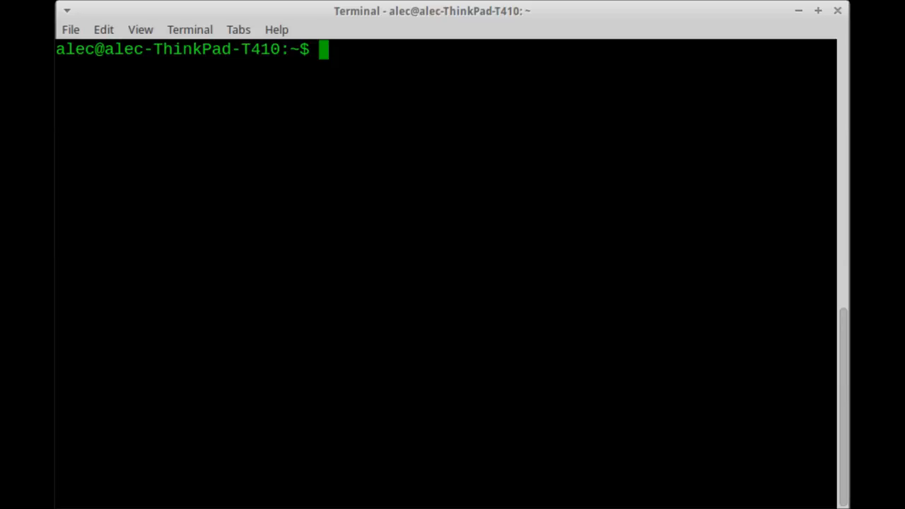
type("asdfjkl;")
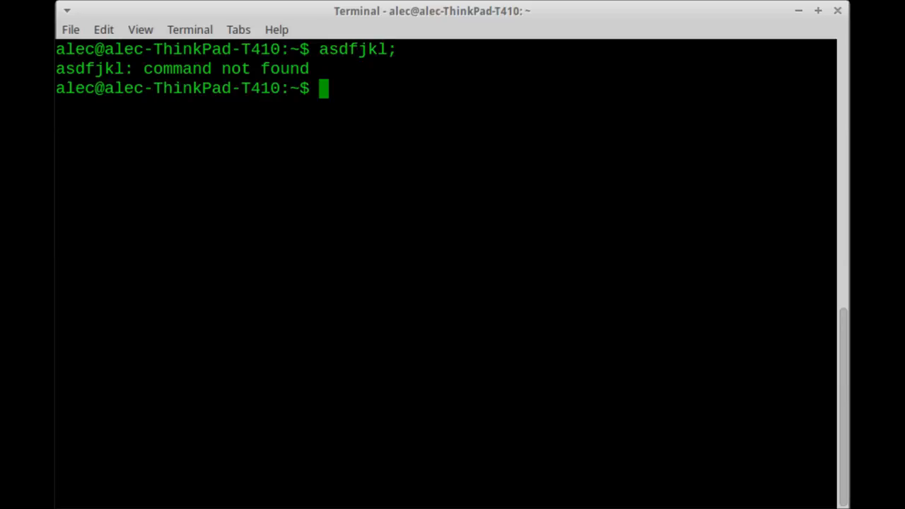